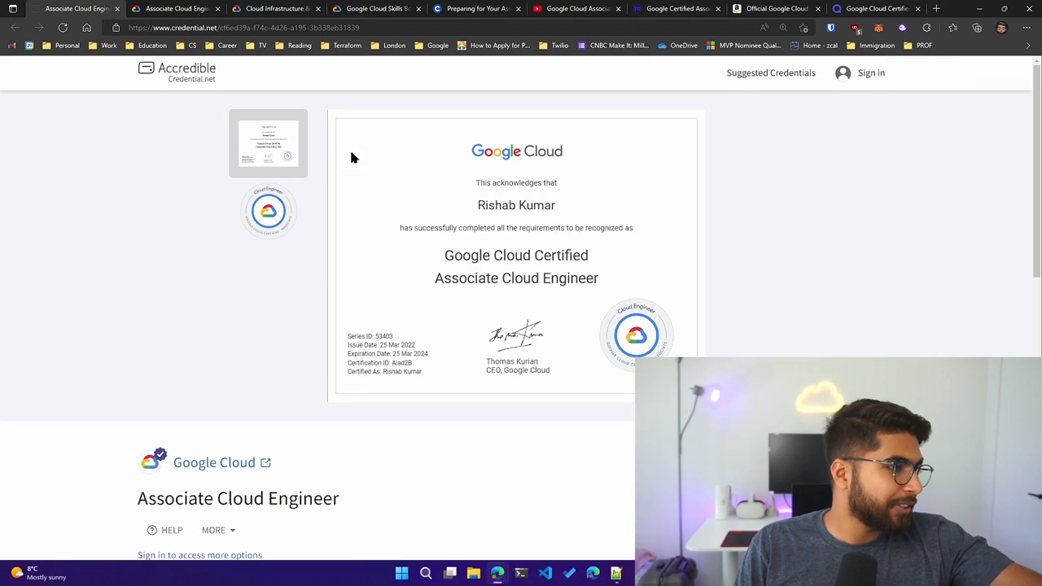
pyautogui.moveTo(709, 324)
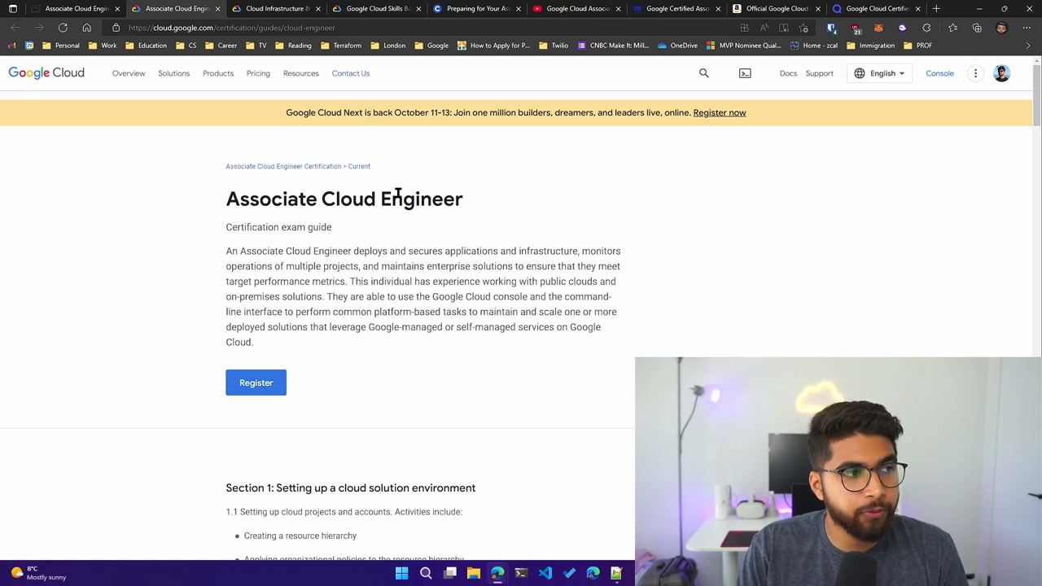
# Scroll down through the currently open training page.
pyautogui.scroll(-3)
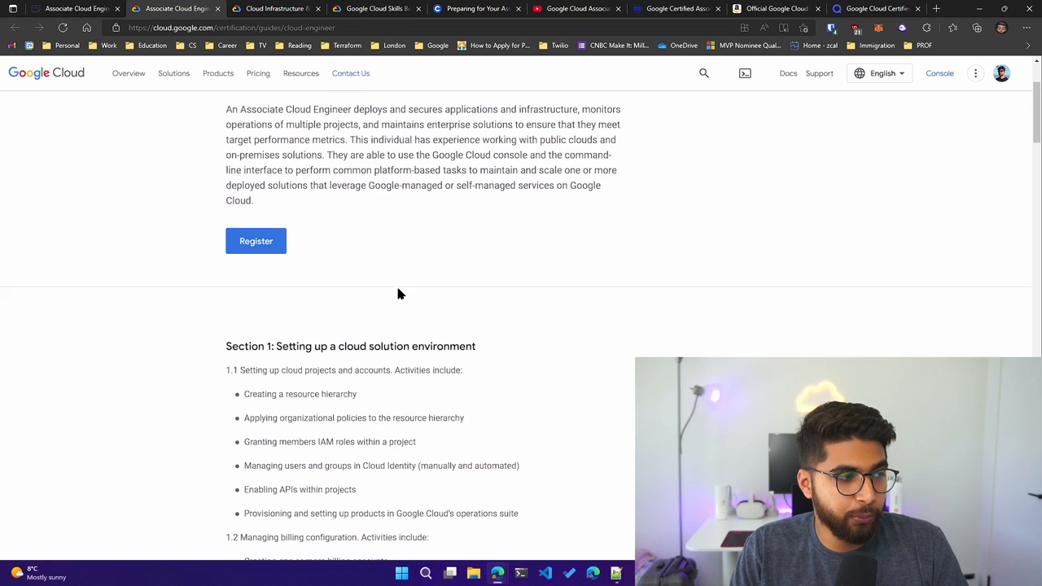
pyautogui.scroll(-3)
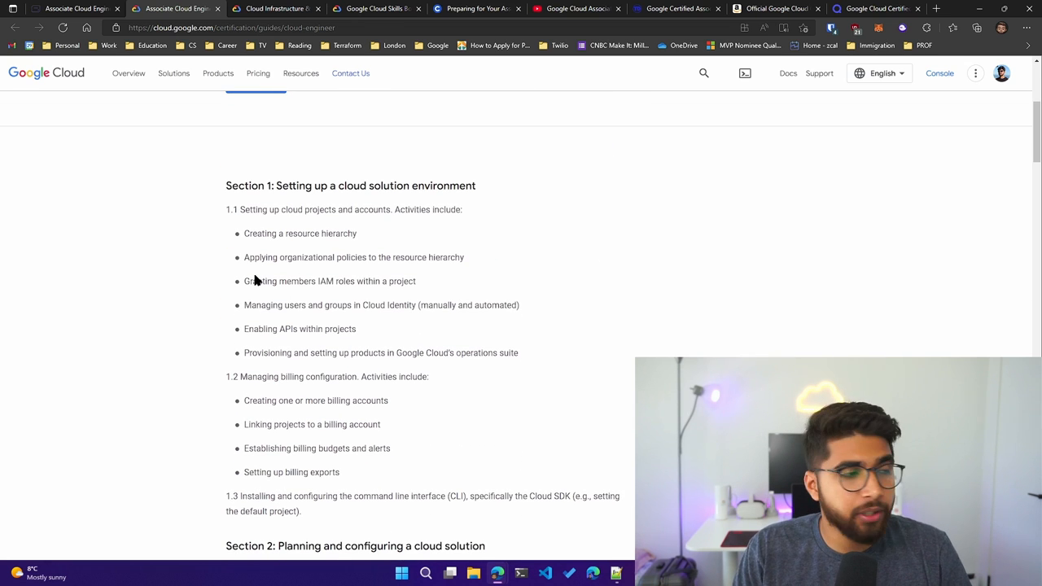
pyautogui.scroll(-3)
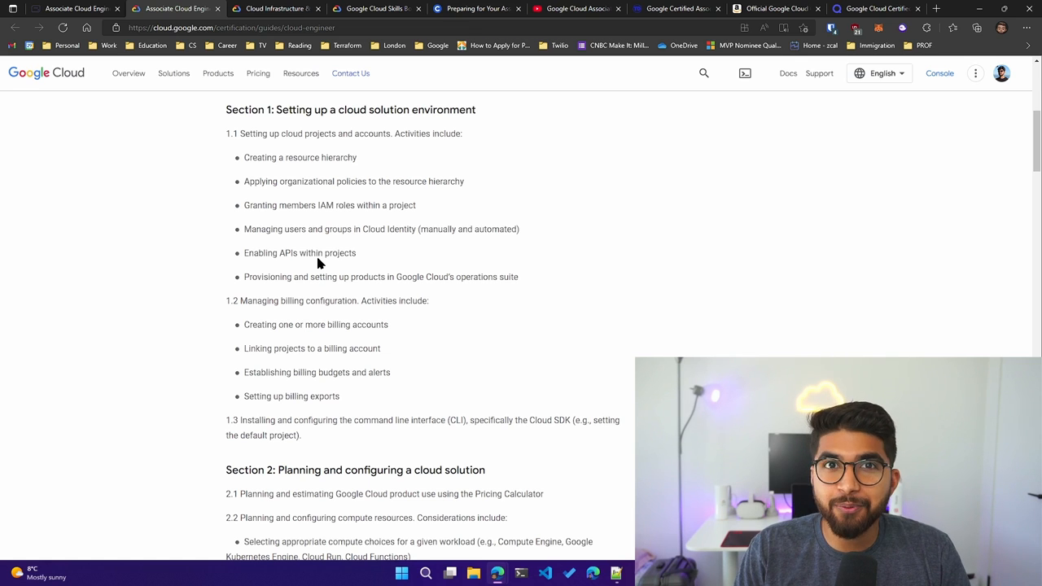
pyautogui.moveTo(336, 149)
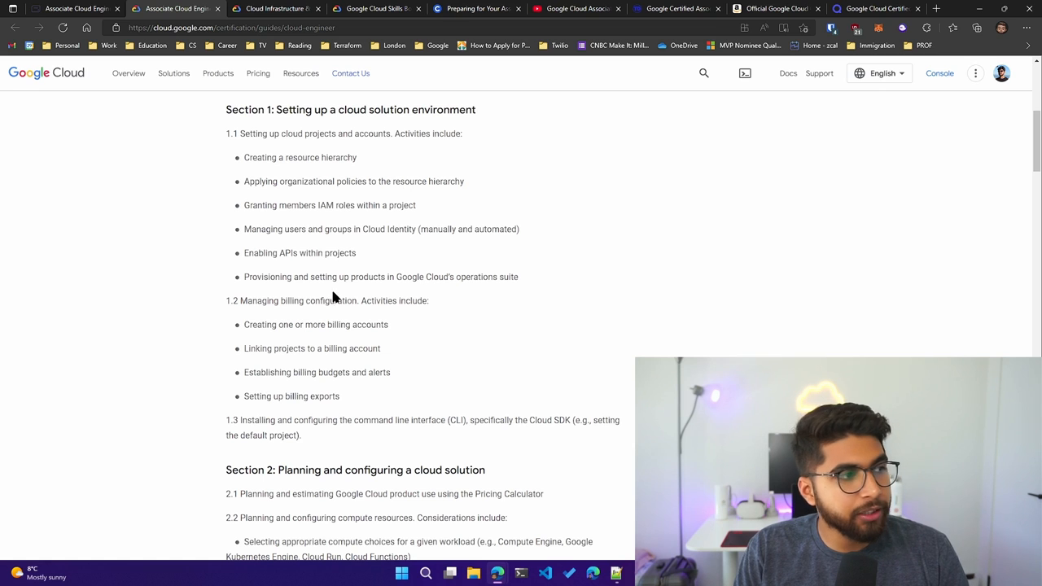
pyautogui.moveTo(347, 204)
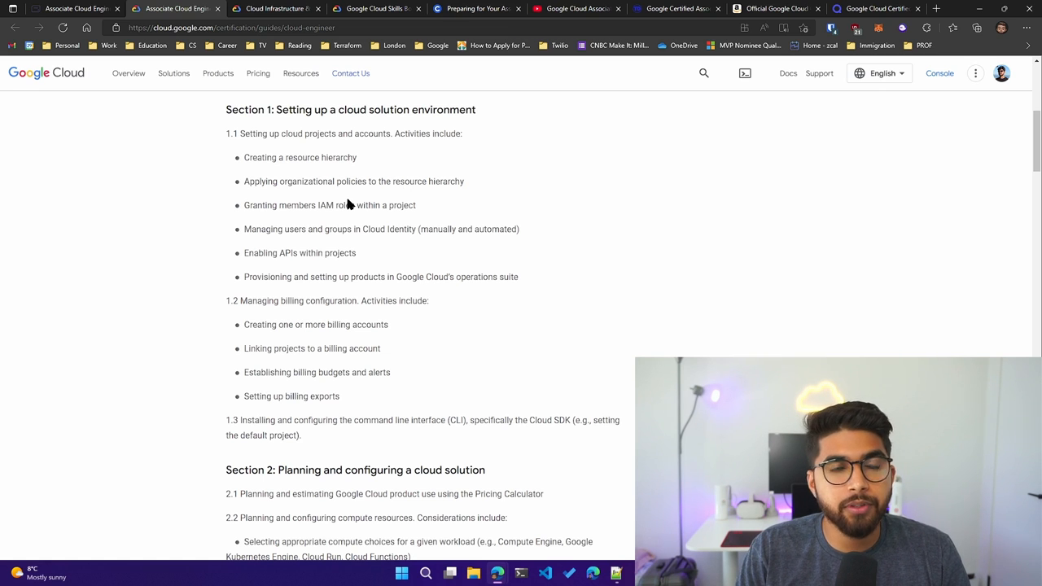
pyautogui.moveTo(369, 226)
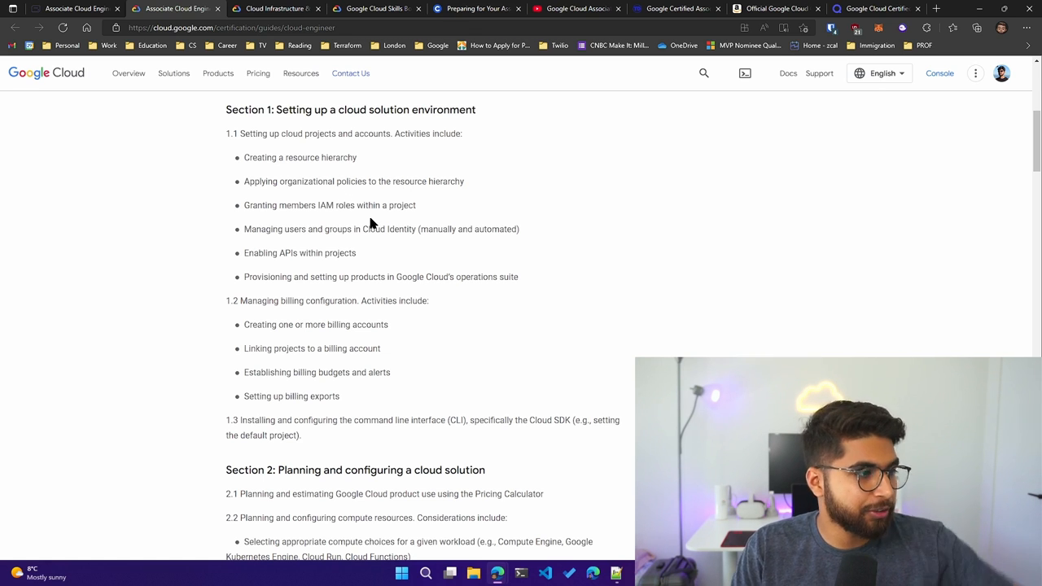
pyautogui.scroll(-3)
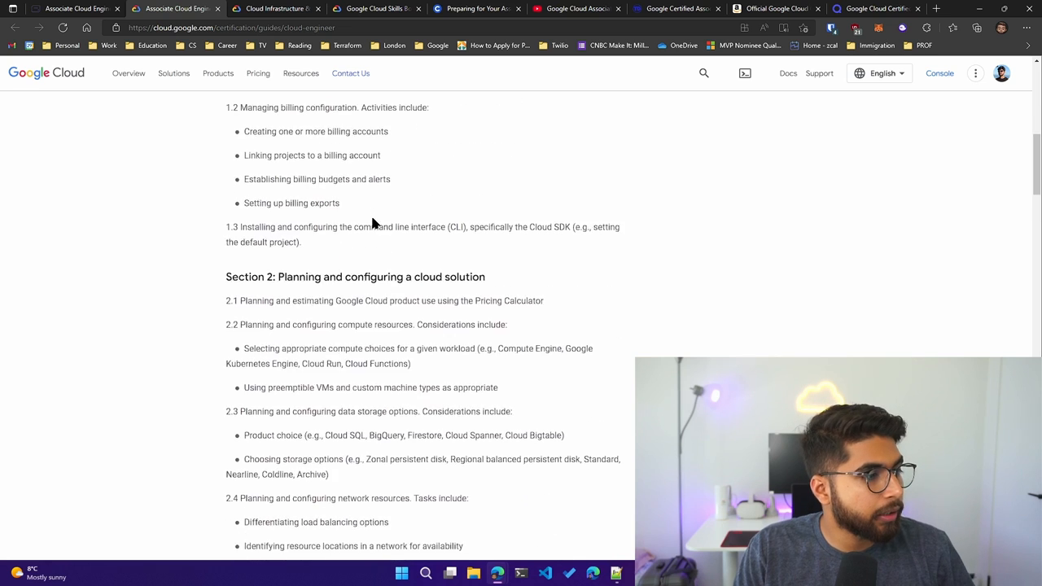
pyautogui.scroll(-3)
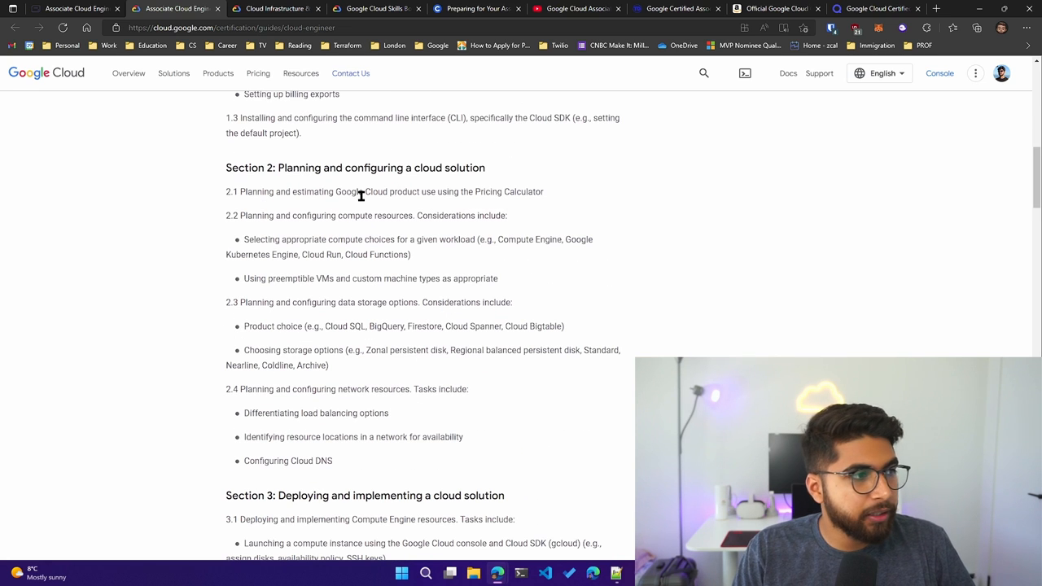
pyautogui.scroll(-3)
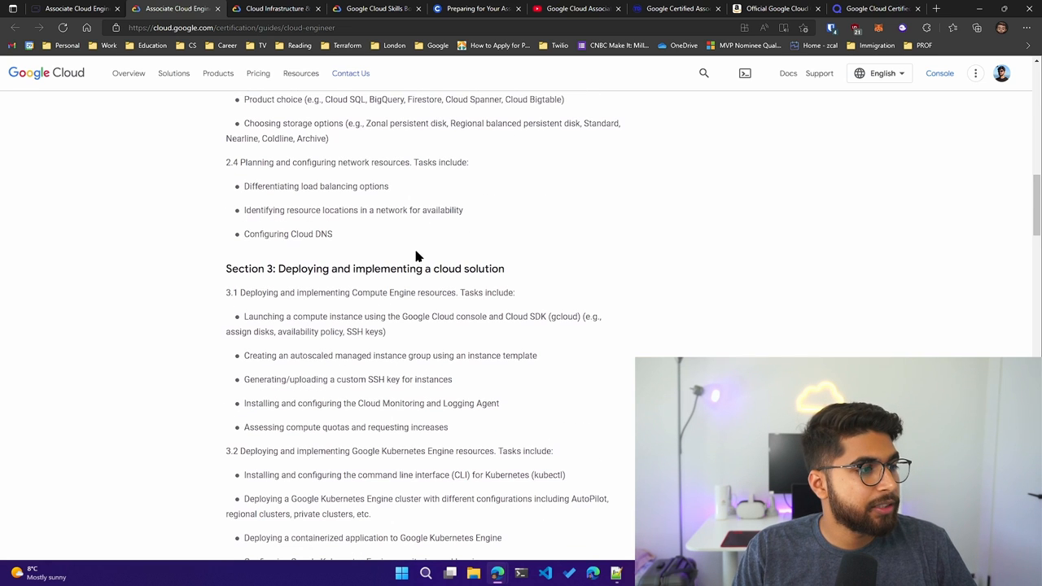
pyautogui.moveTo(547, 289)
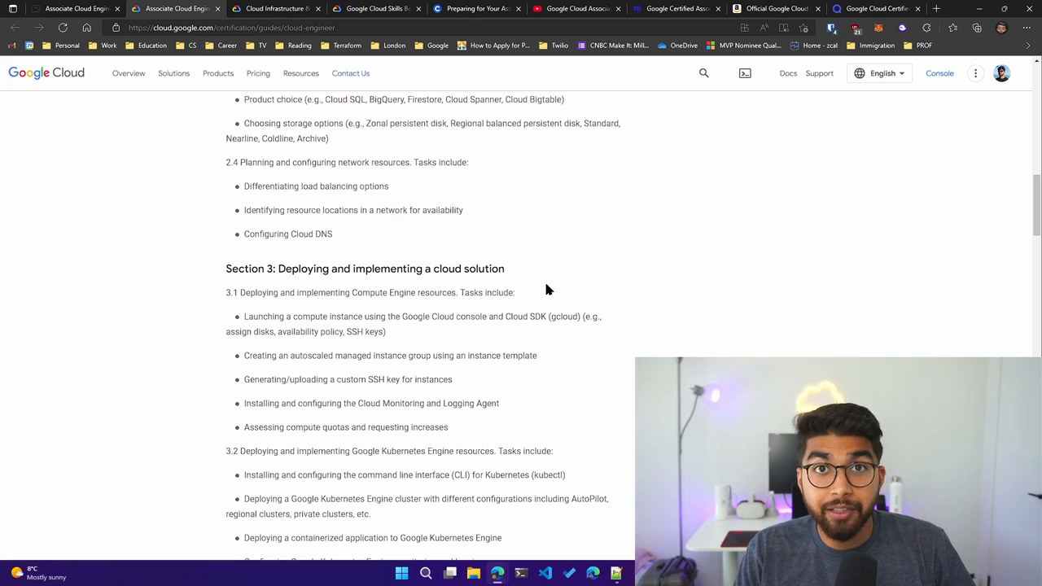
pyautogui.scroll(-3)
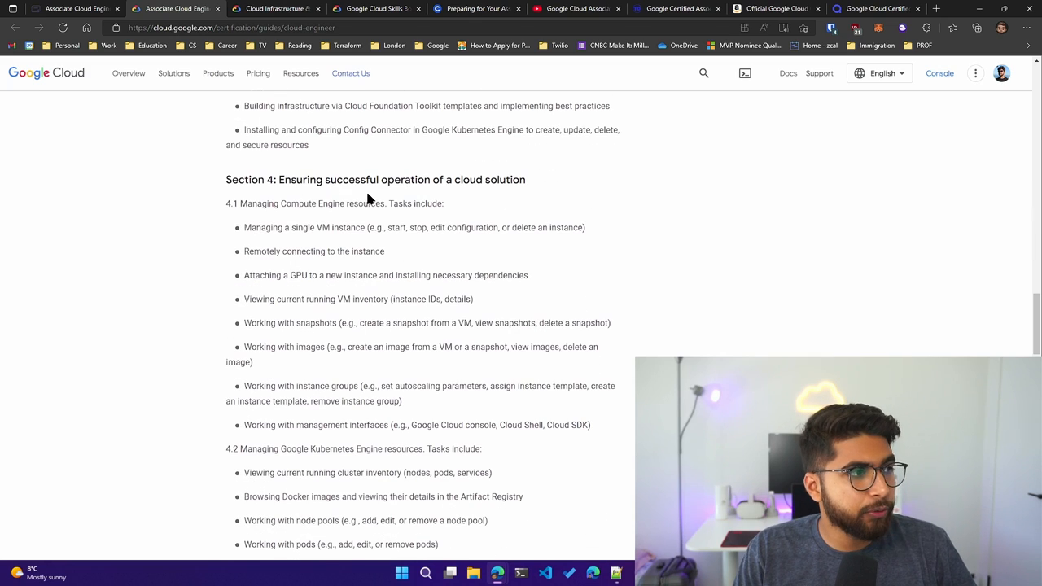
pyautogui.moveTo(378, 199)
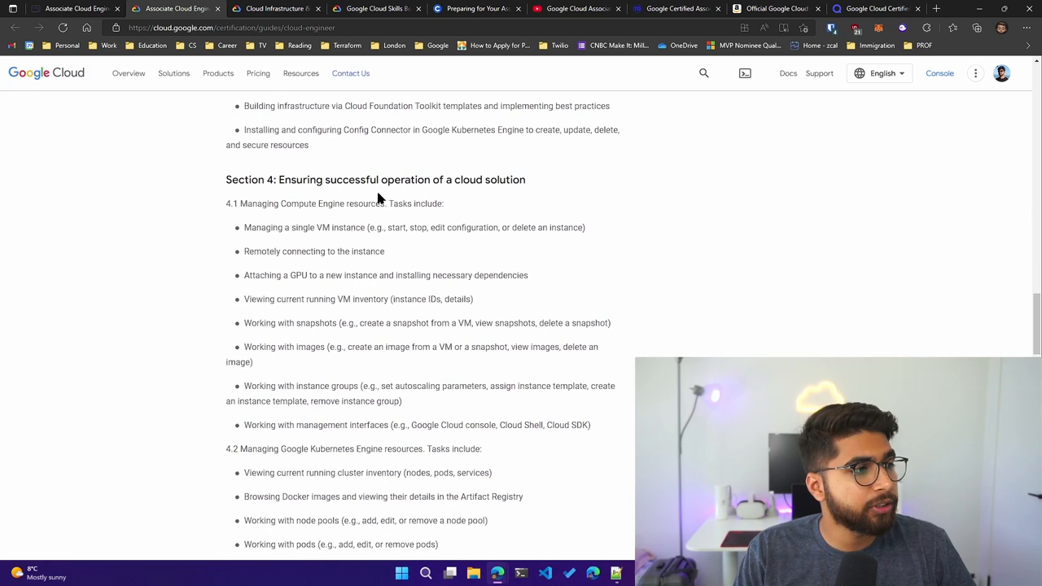
pyautogui.scroll(-3)
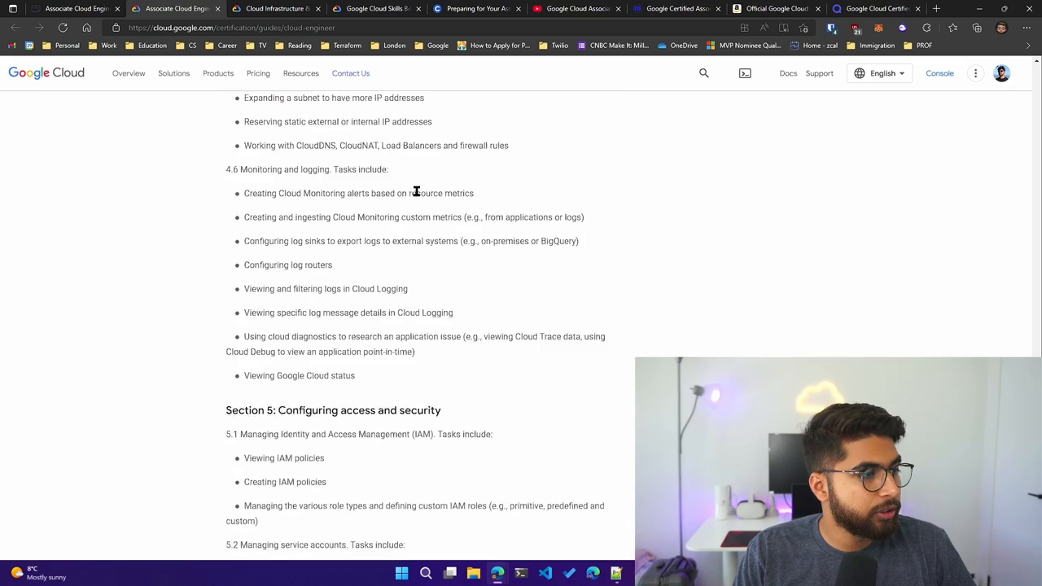
pyautogui.scroll(-3)
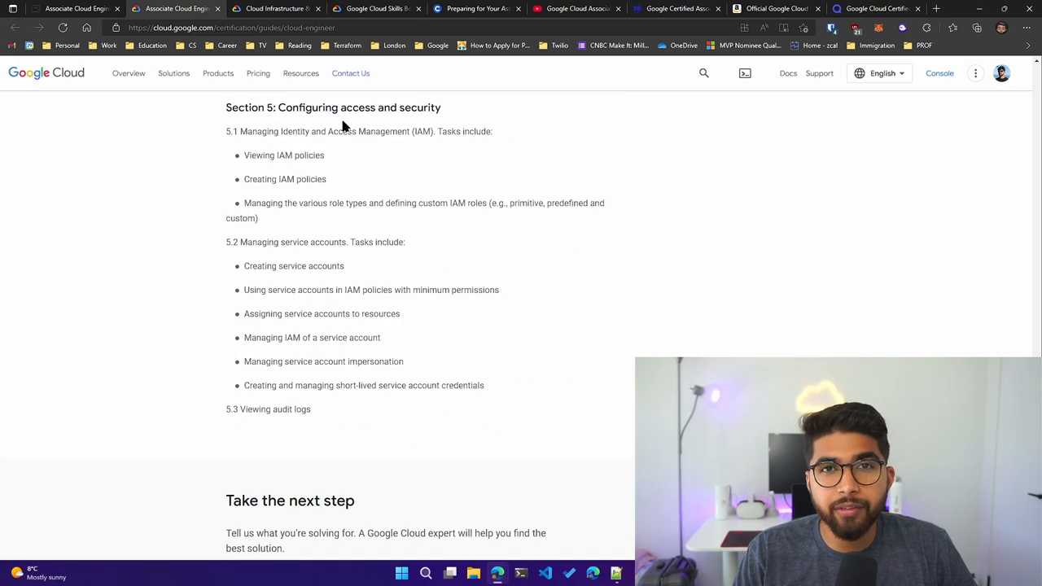
pyautogui.scroll(3)
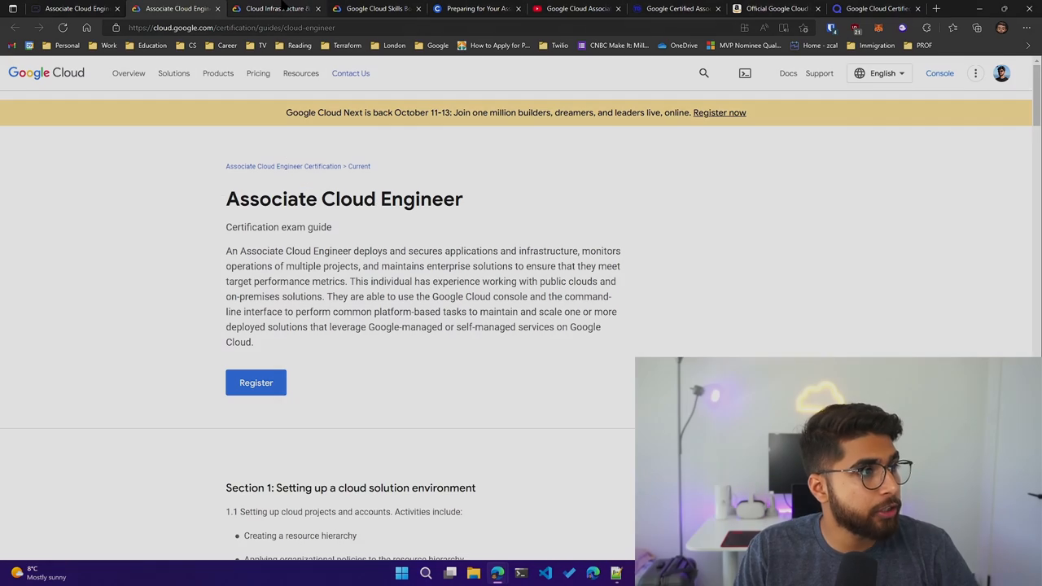
# Jump to the Cloud Engineer learning path on Cloud infrastructure training and browse its courses.
pyautogui.click(273, 8)
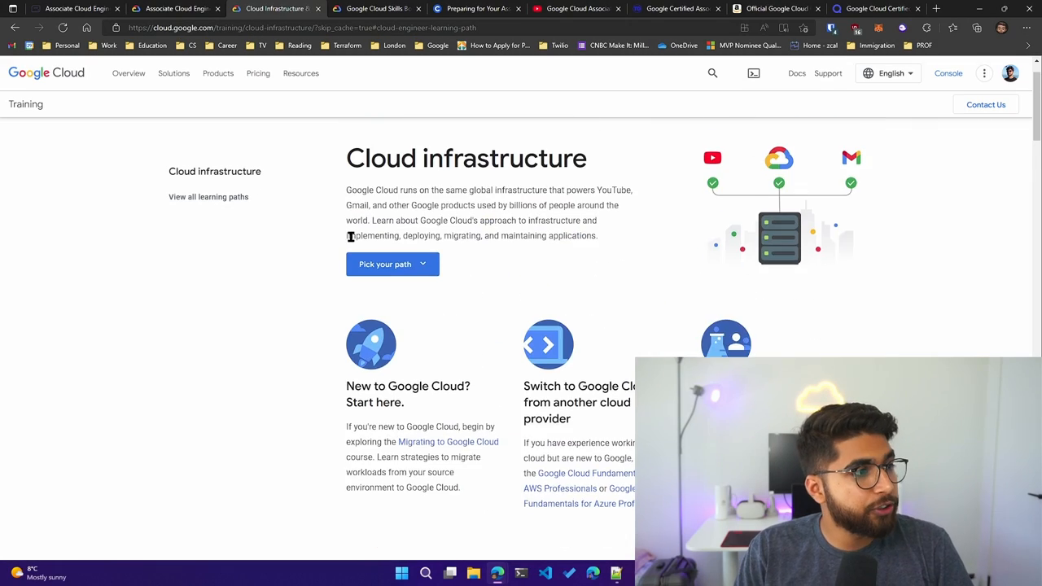
pyautogui.click(384, 264)
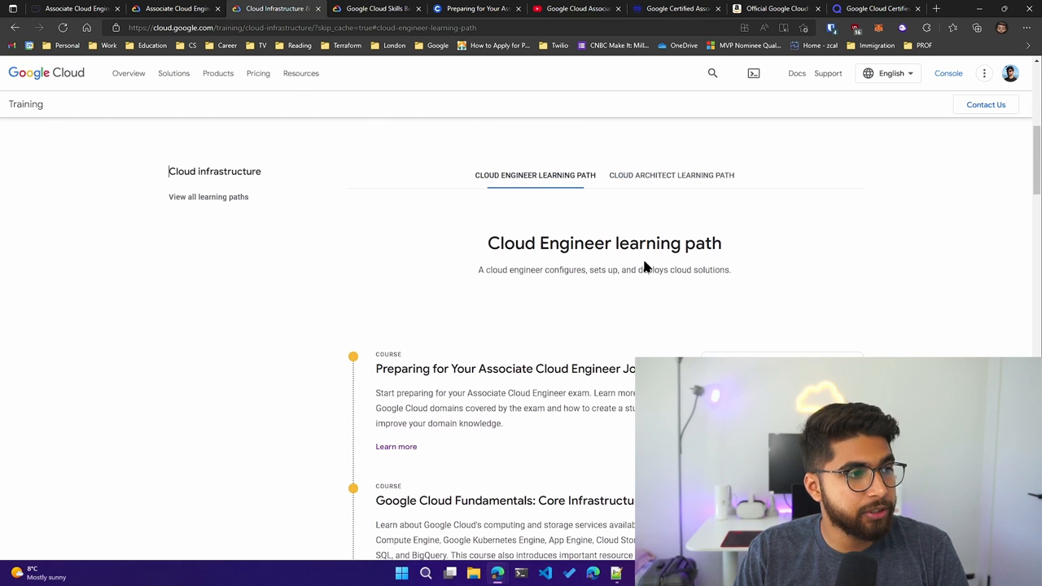
pyautogui.scroll(-3)
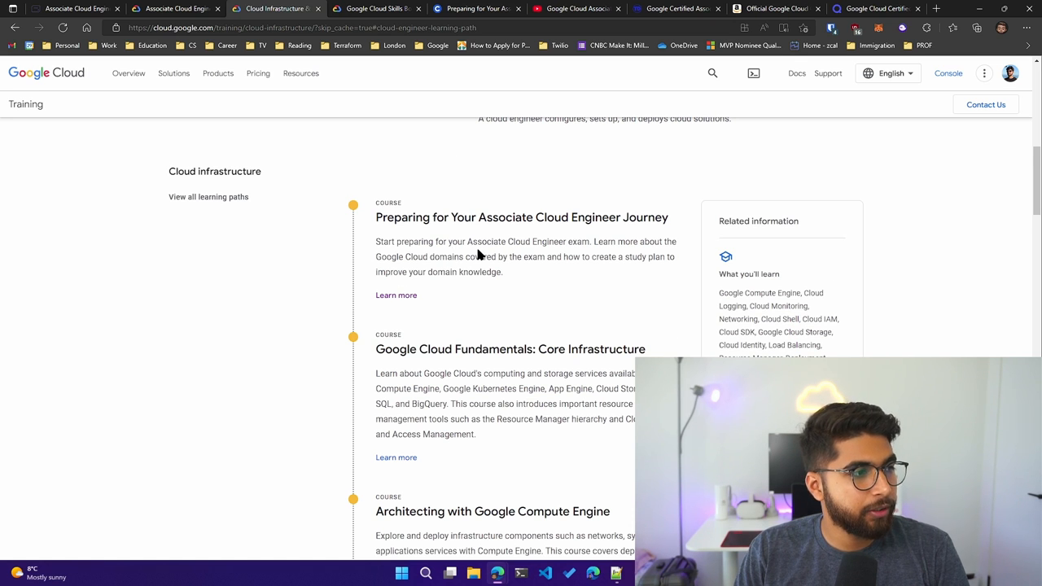
pyautogui.scroll(-3)
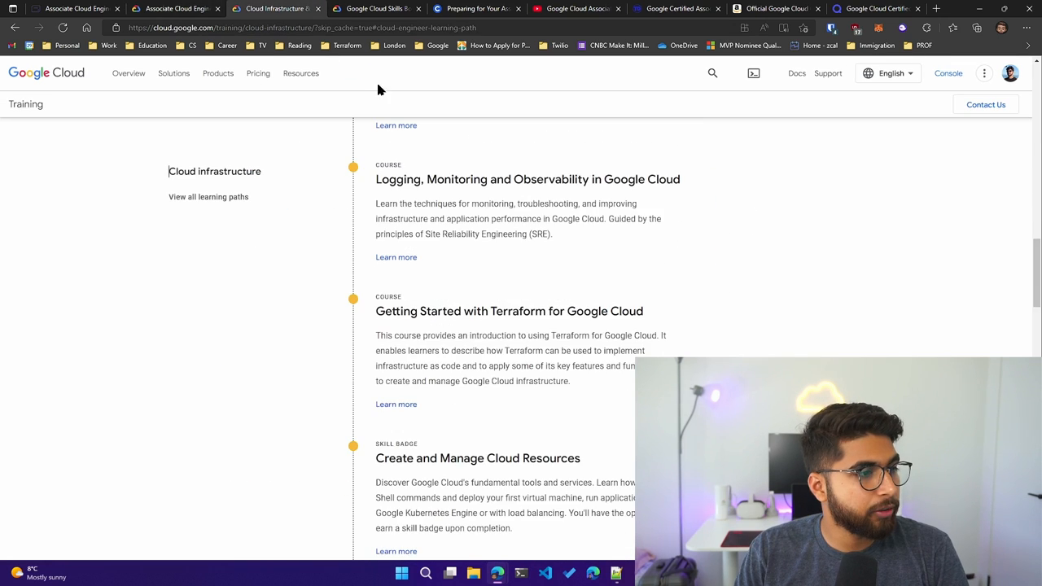
pyautogui.scroll(3)
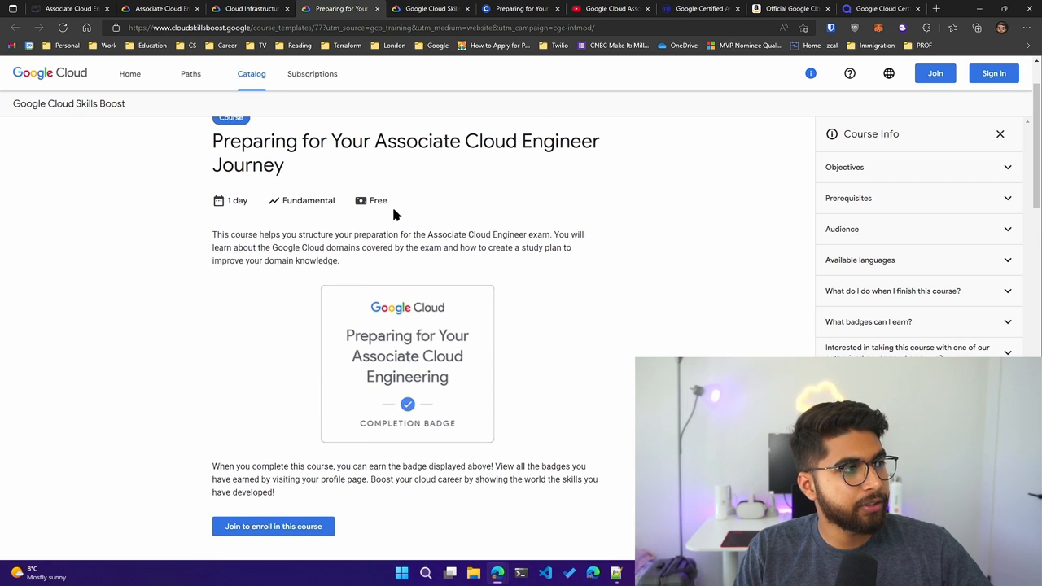
pyautogui.scroll(-3)
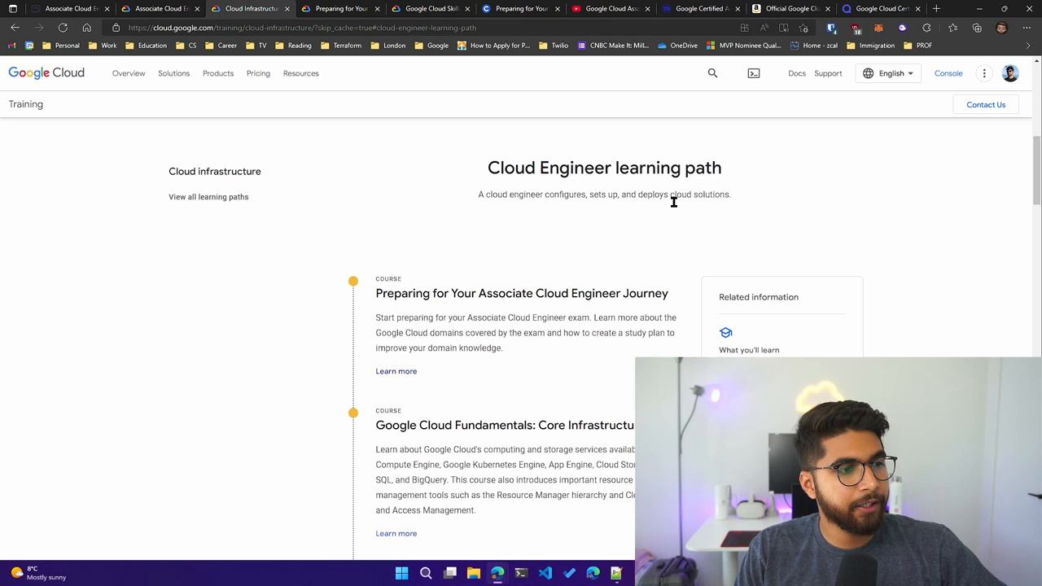
# Scroll past the remaining learning path courses and switch to the Skills Boost tab.
pyautogui.scroll(-3)
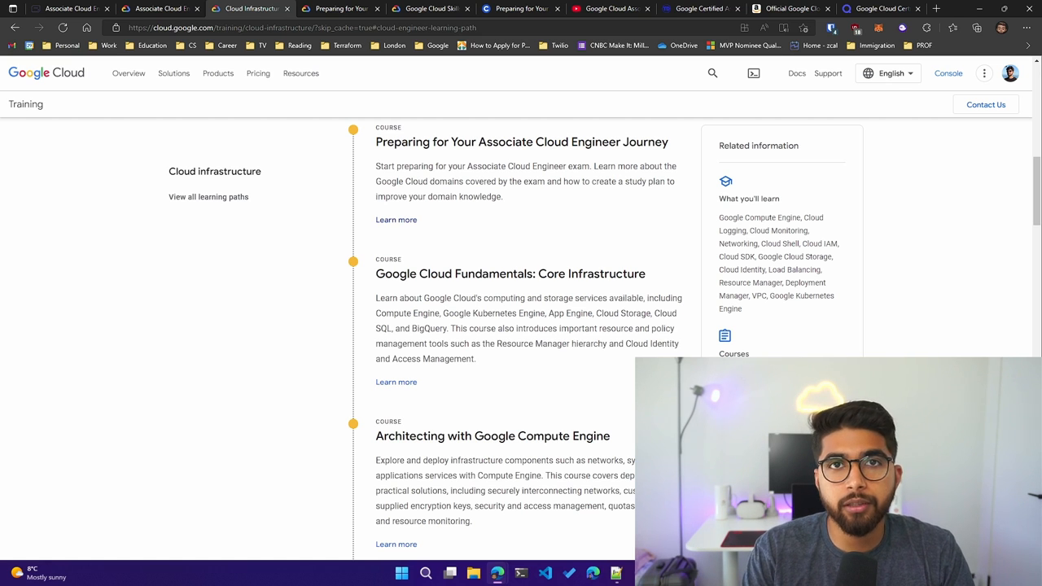
pyautogui.moveTo(316, 222)
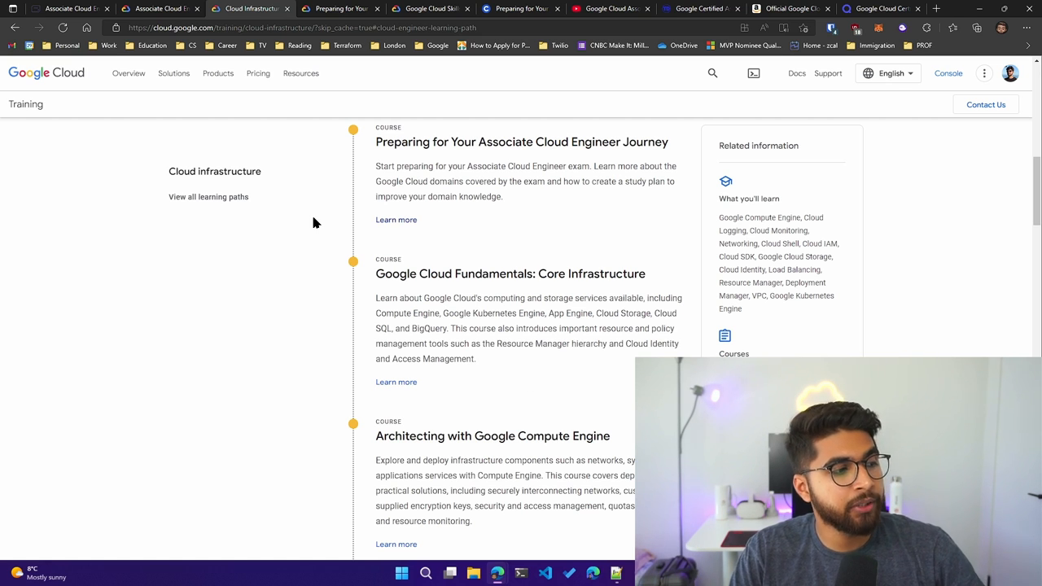
pyautogui.scroll(-3)
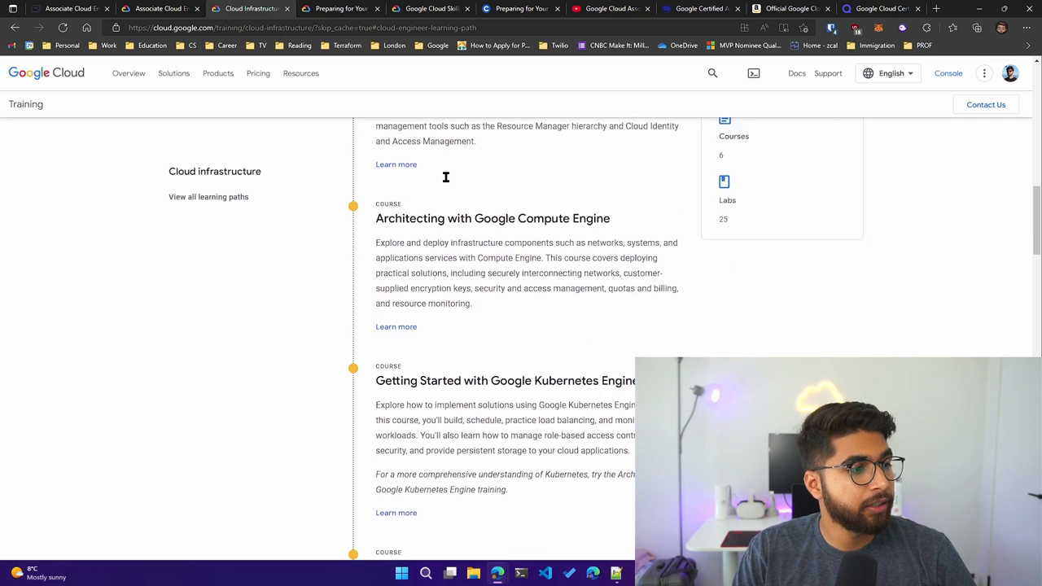
pyautogui.scroll(-3)
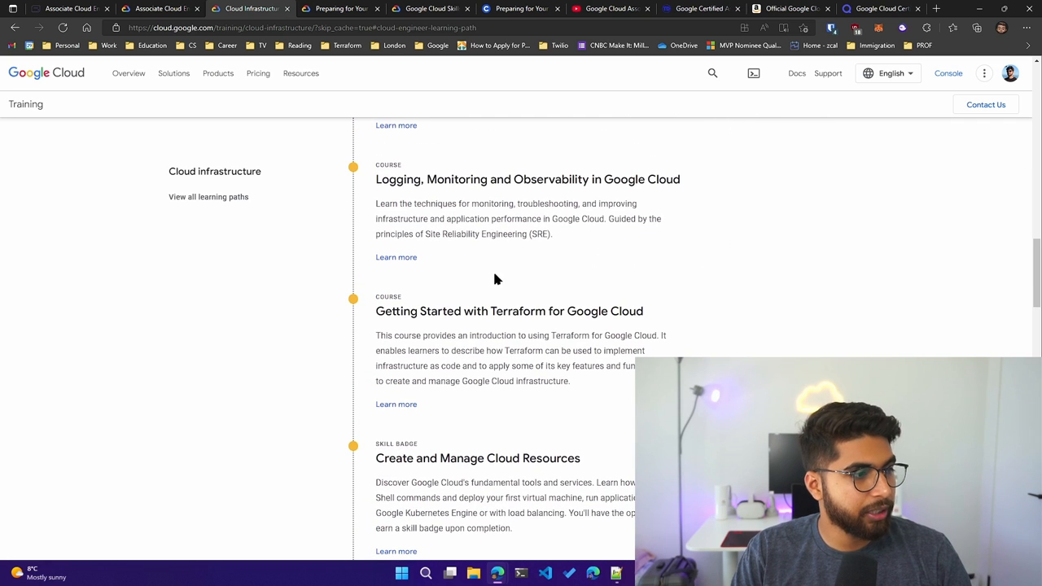
pyautogui.click(431, 8)
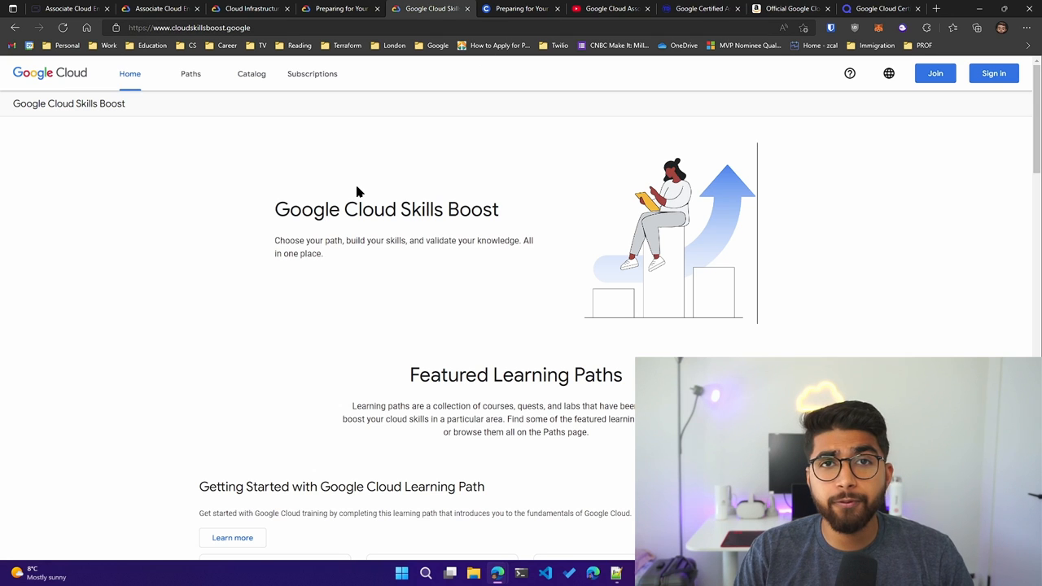
pyautogui.moveTo(274, 167)
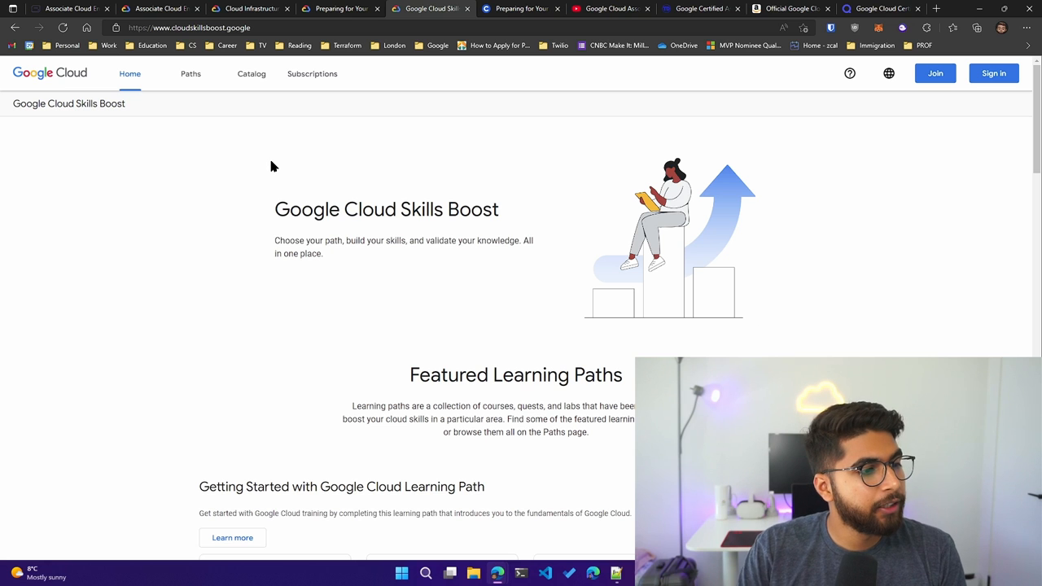
# Browse the Getting Started learning path cards and the Featured Learning labs and quests.
pyautogui.scroll(-3)
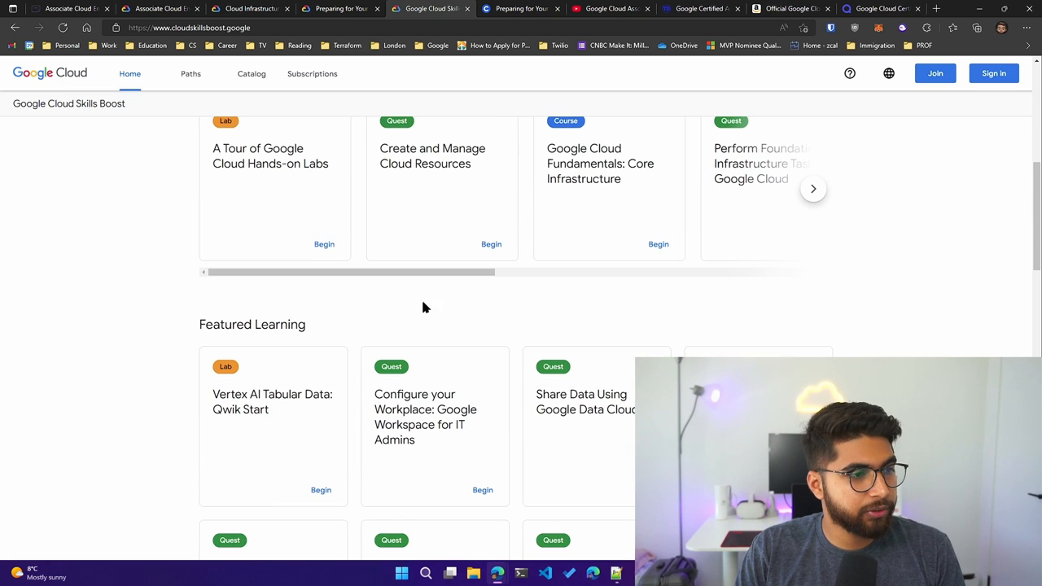
pyautogui.scroll(3)
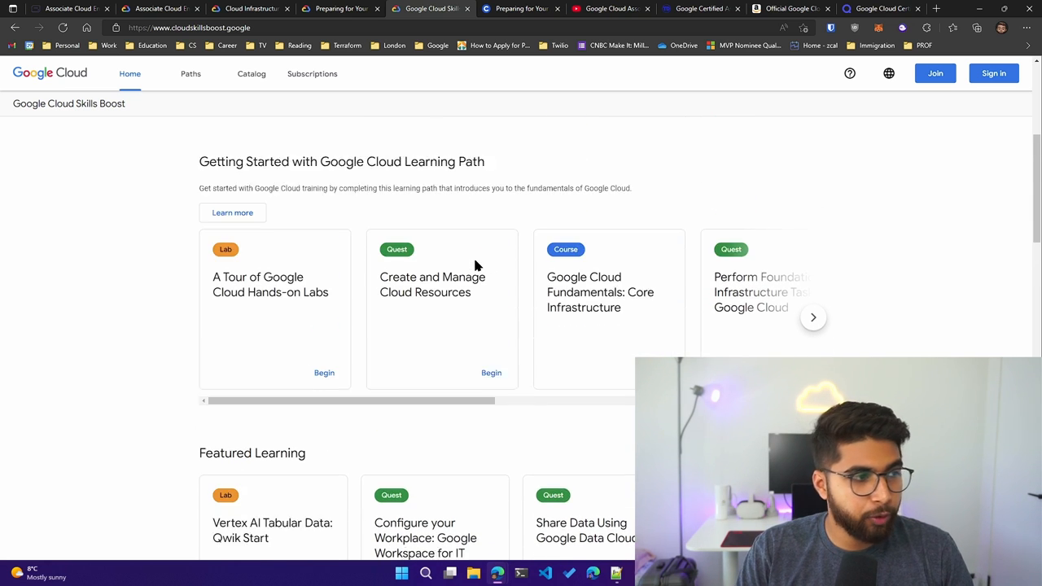
pyautogui.scroll(-3)
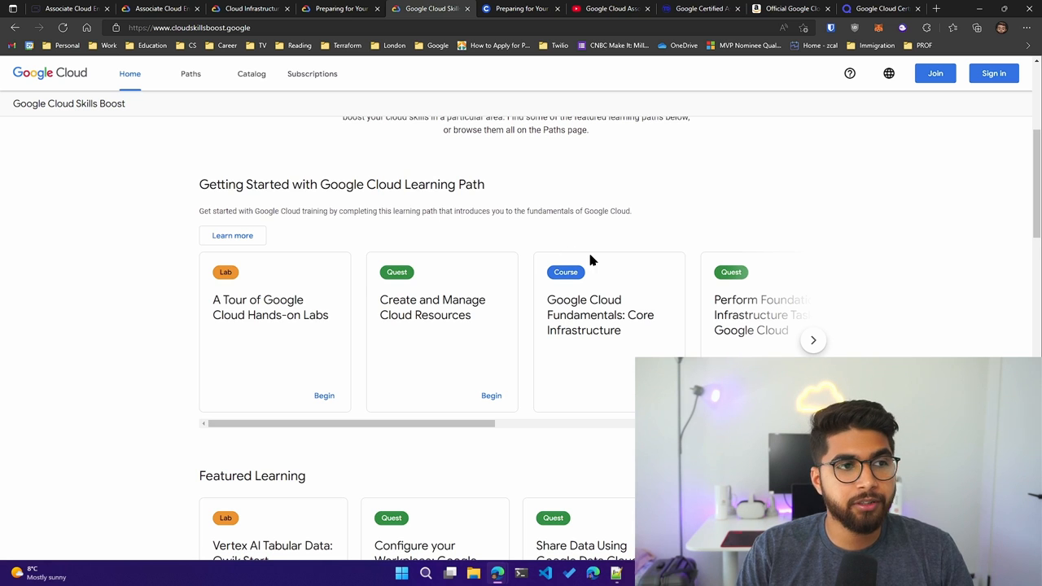
pyautogui.scroll(3)
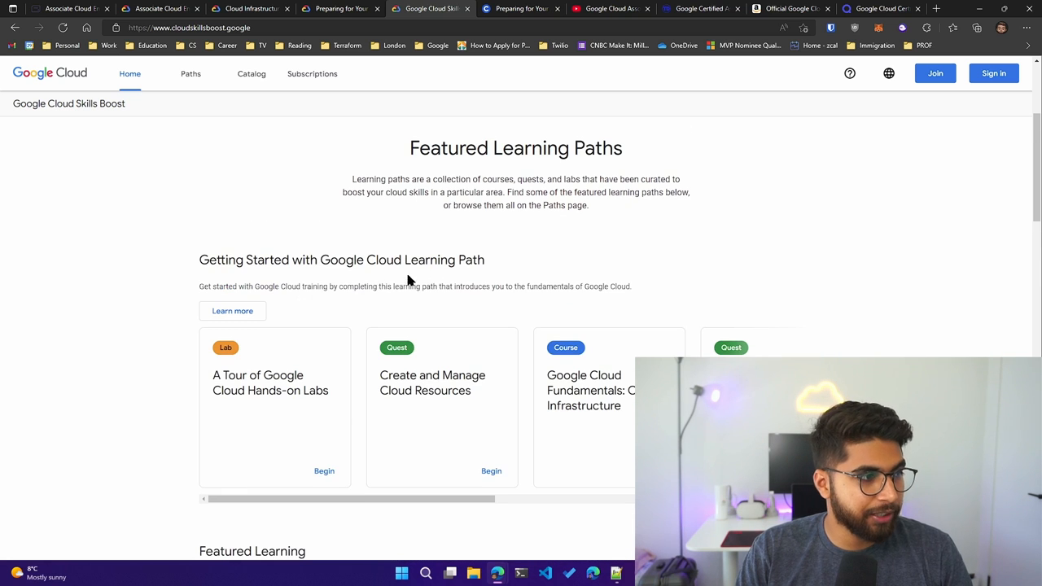
pyautogui.scroll(-3)
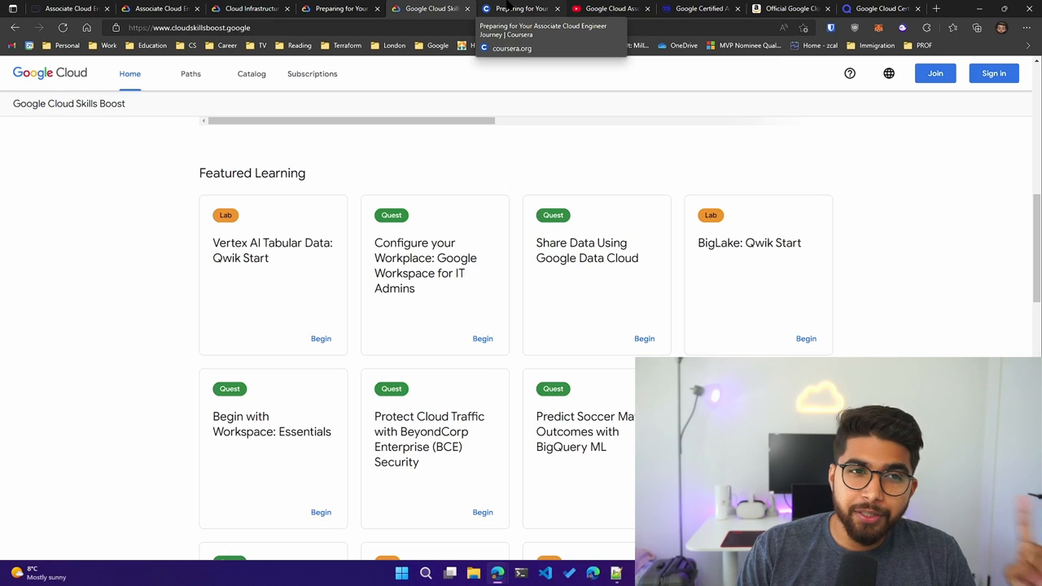
# Browse Coursera's Preparing for Your Associate Cloud Engineer Journey course page and its other courses.
pyautogui.click(521, 9)
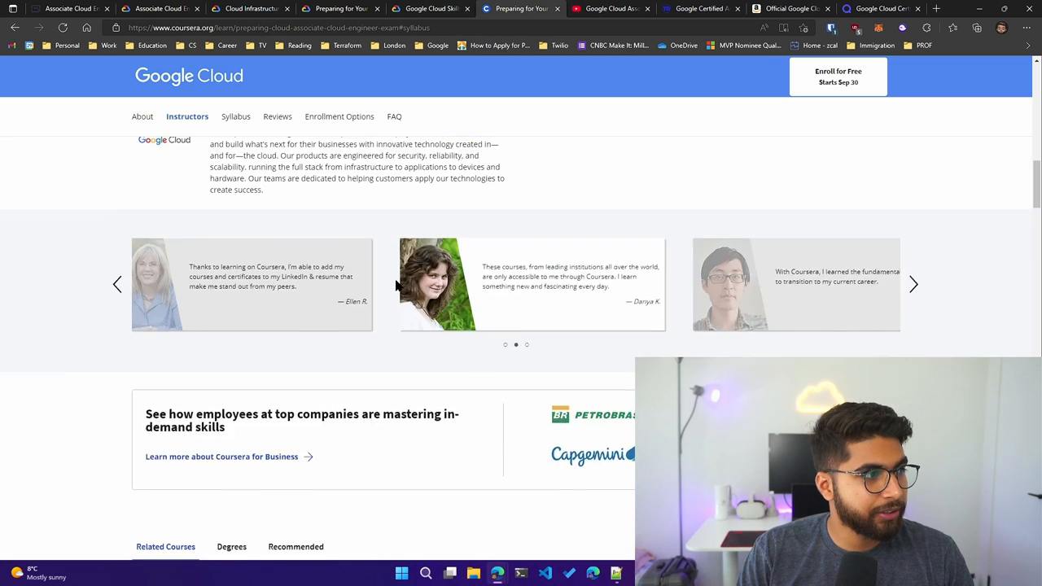
pyautogui.scroll(3)
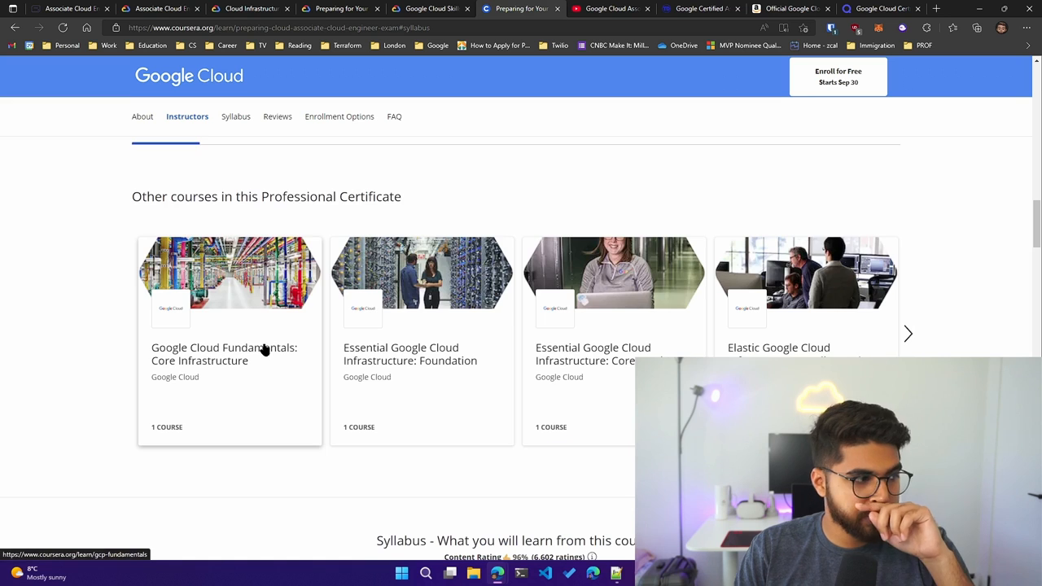
pyautogui.moveTo(224, 370)
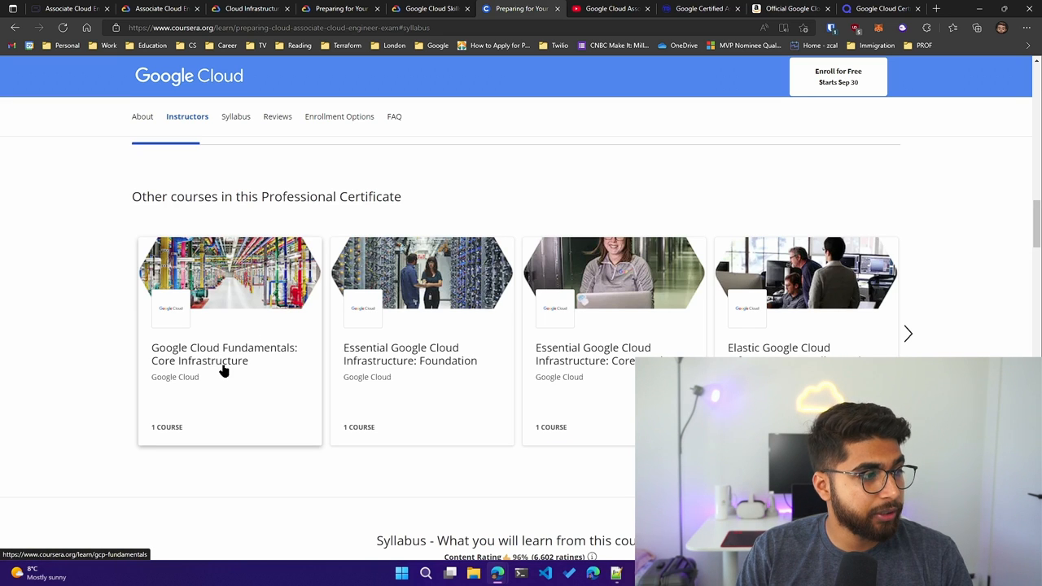
pyautogui.moveTo(310, 374)
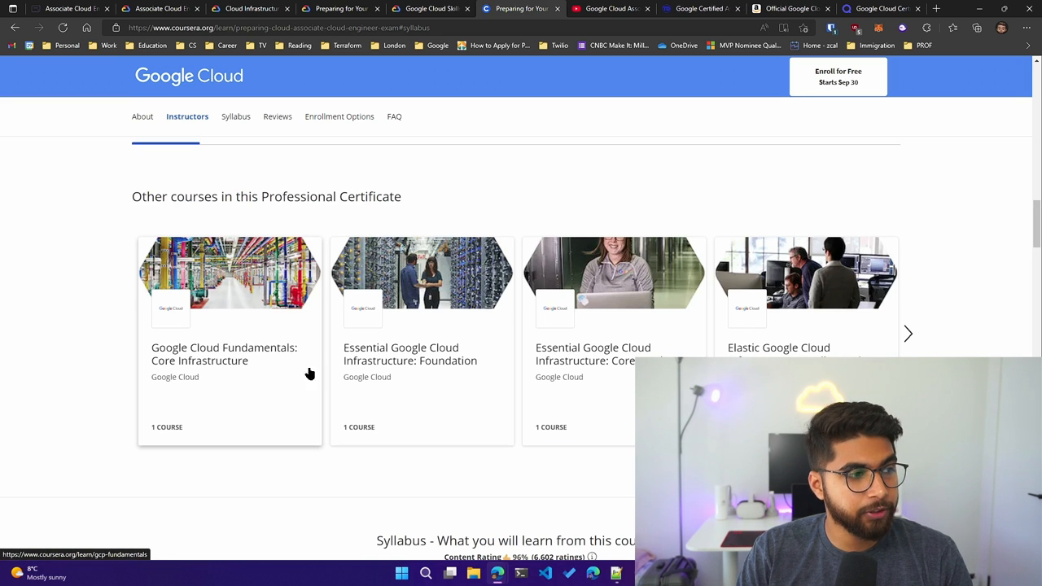
pyautogui.click(908, 334)
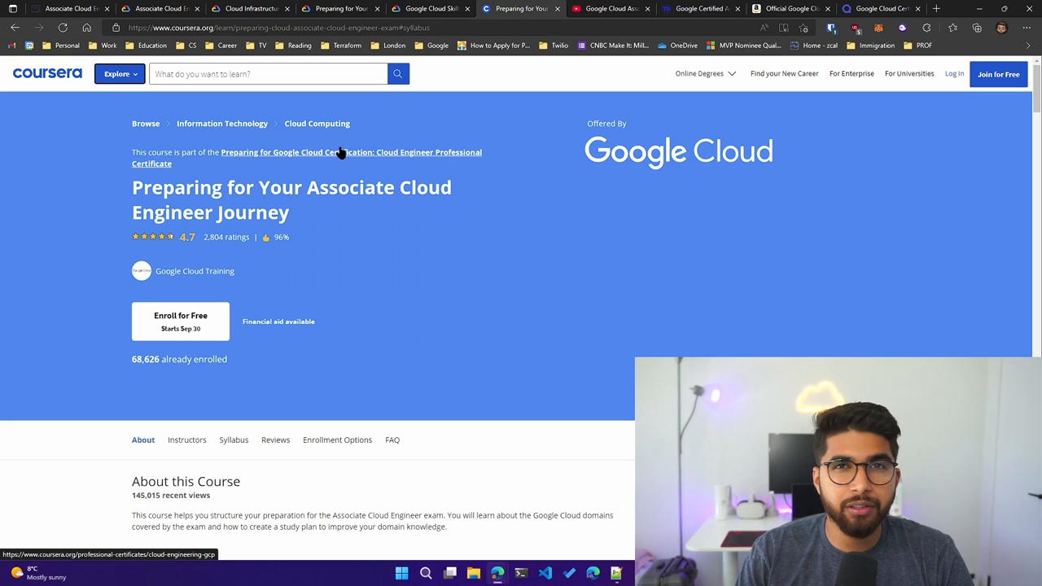
pyautogui.moveTo(463, 114)
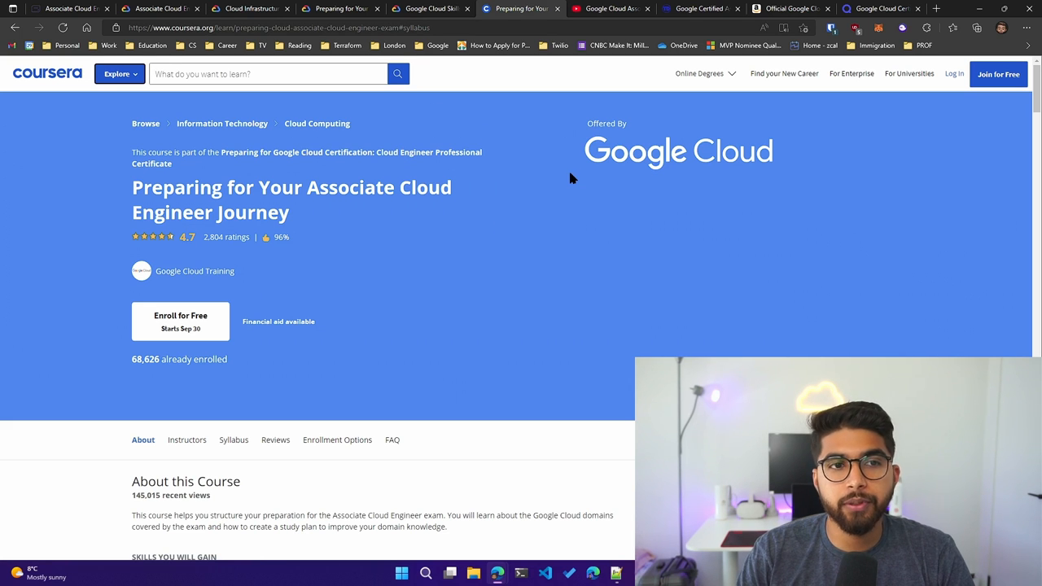
pyautogui.moveTo(484, 131)
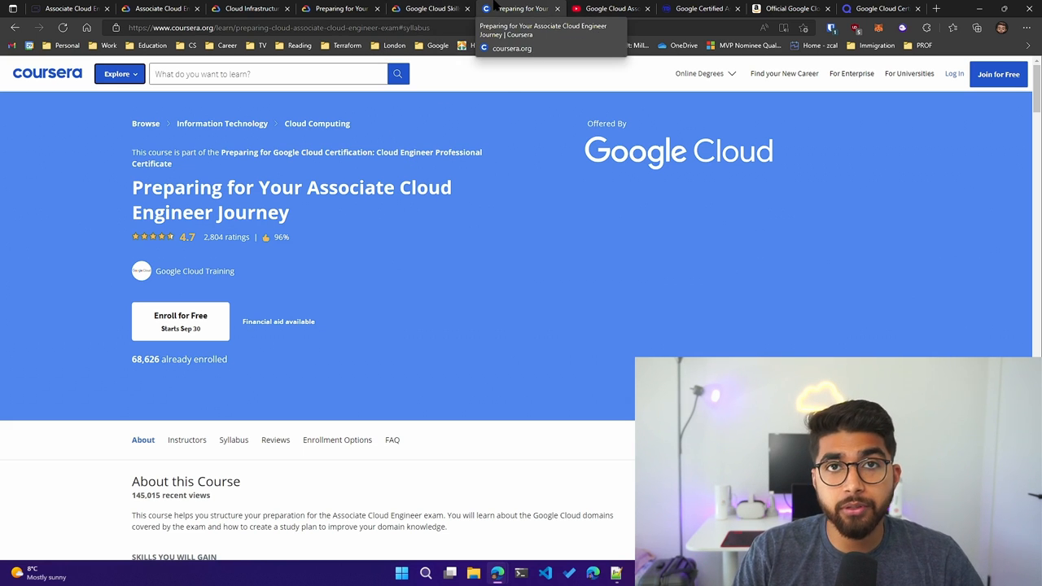
# View the YouTube ACE course video, then move to Tutorials Dojo practice exams.
pyautogui.click(609, 9)
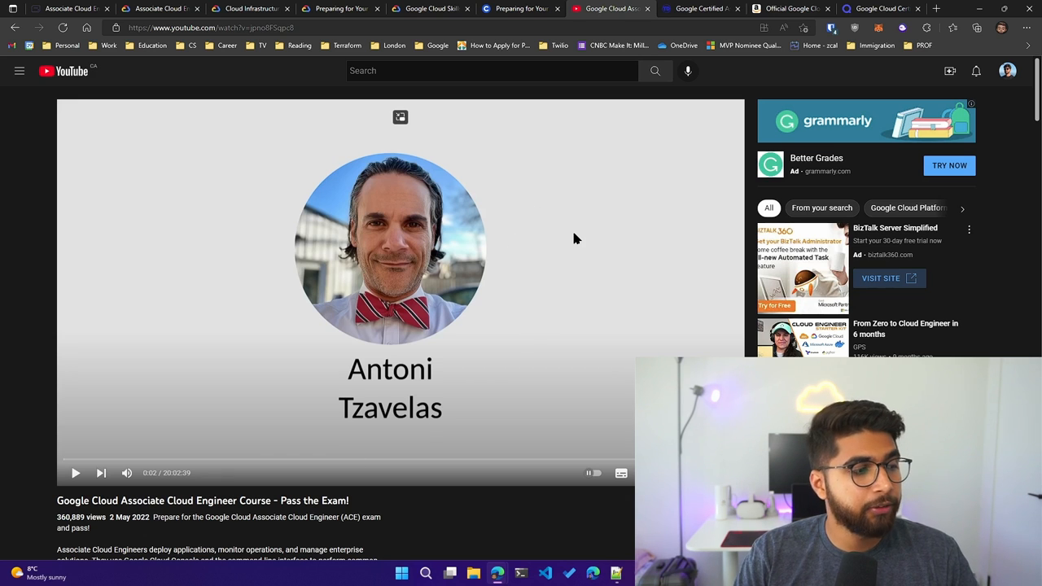
pyautogui.moveTo(530, 248)
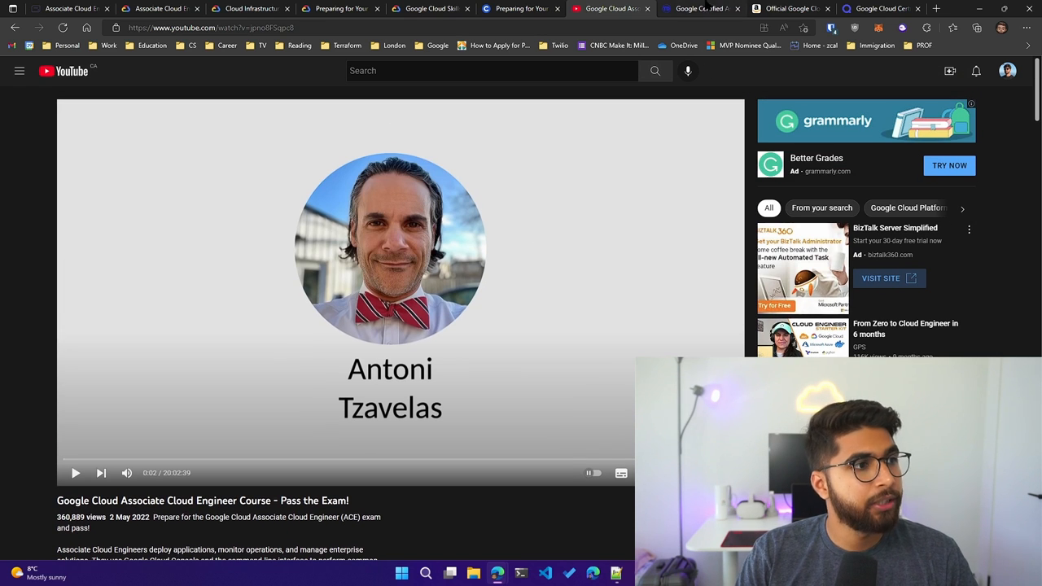
pyautogui.click(700, 8)
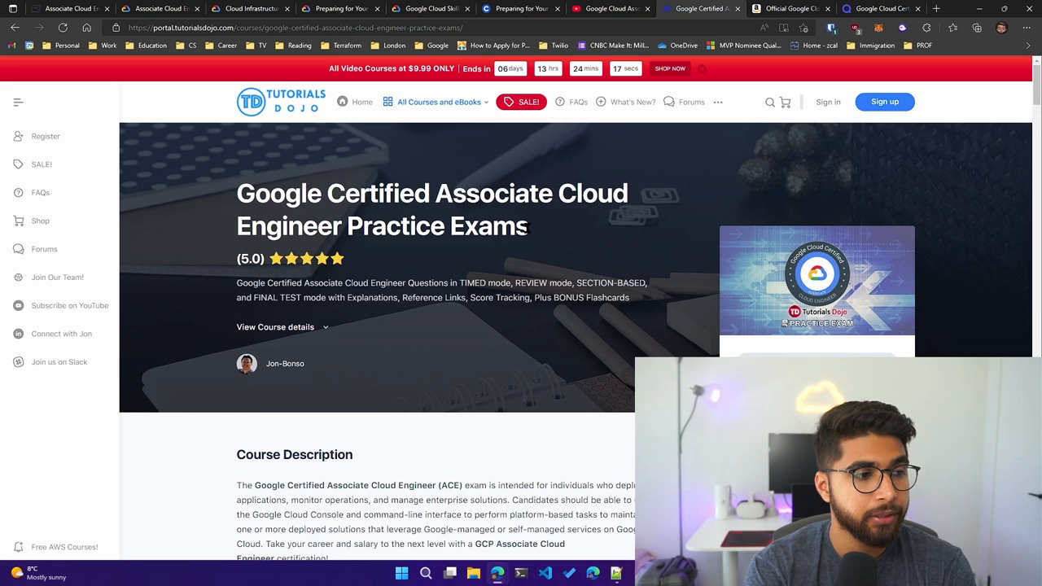
pyautogui.click(790, 8)
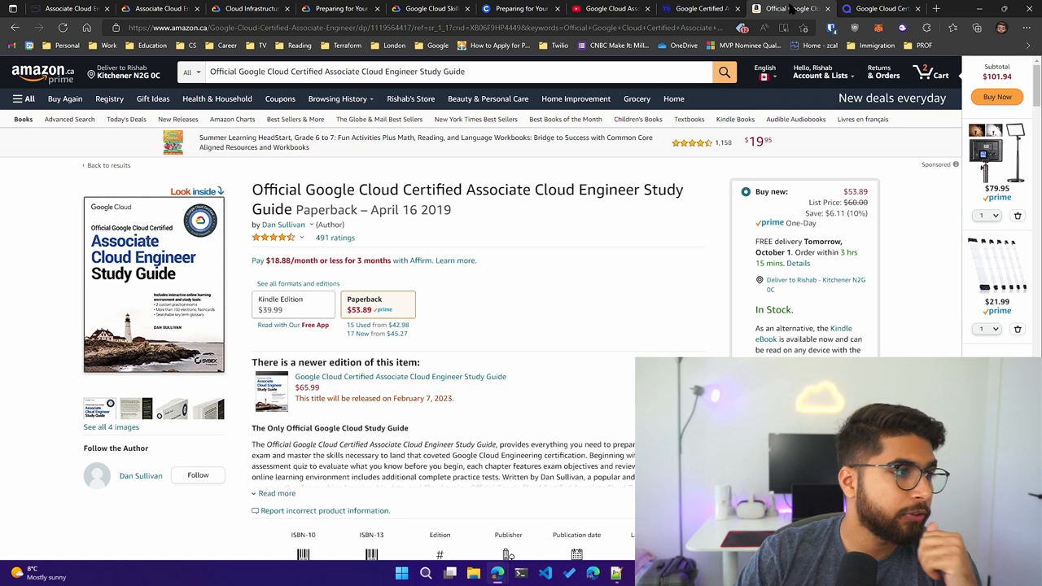
pyautogui.moveTo(568, 206)
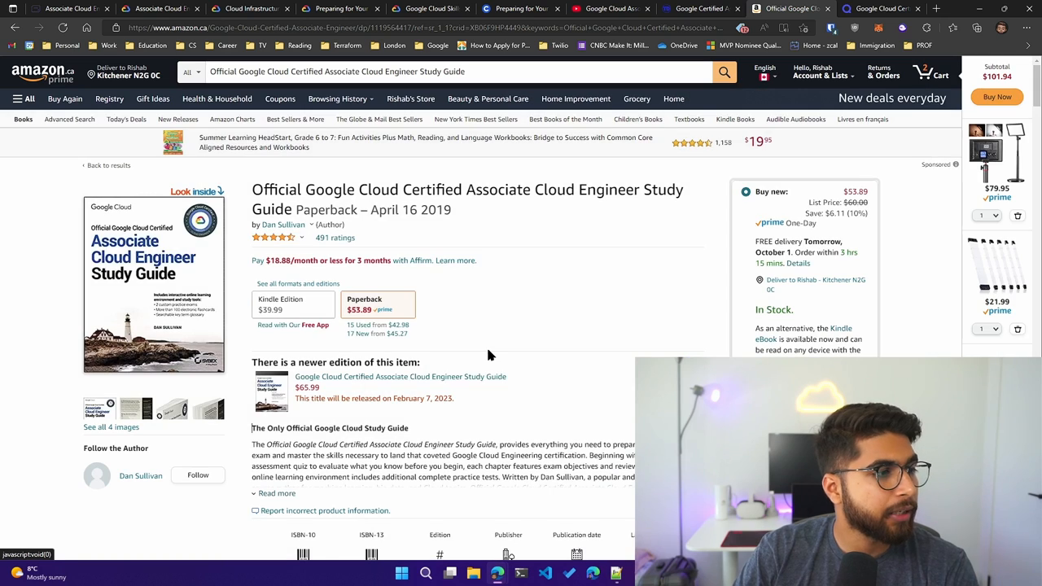
# Scroll the study guide listing down to product details and frequently bought together books.
pyautogui.scroll(-3)
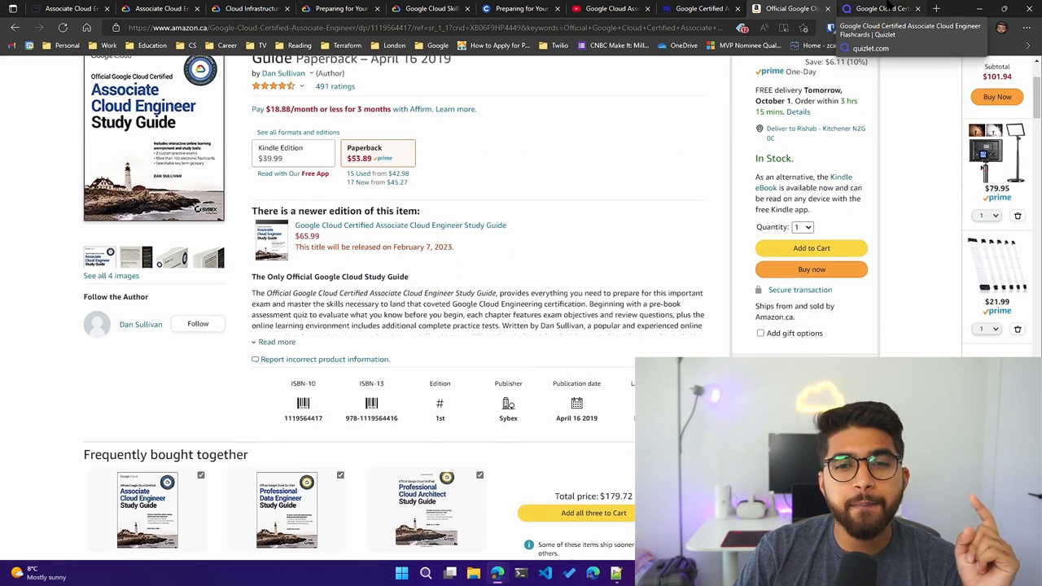
# Advance through the Quizlet Associate Cloud Engineer flashcards and flip card 4 to its answer.
pyautogui.click(880, 9)
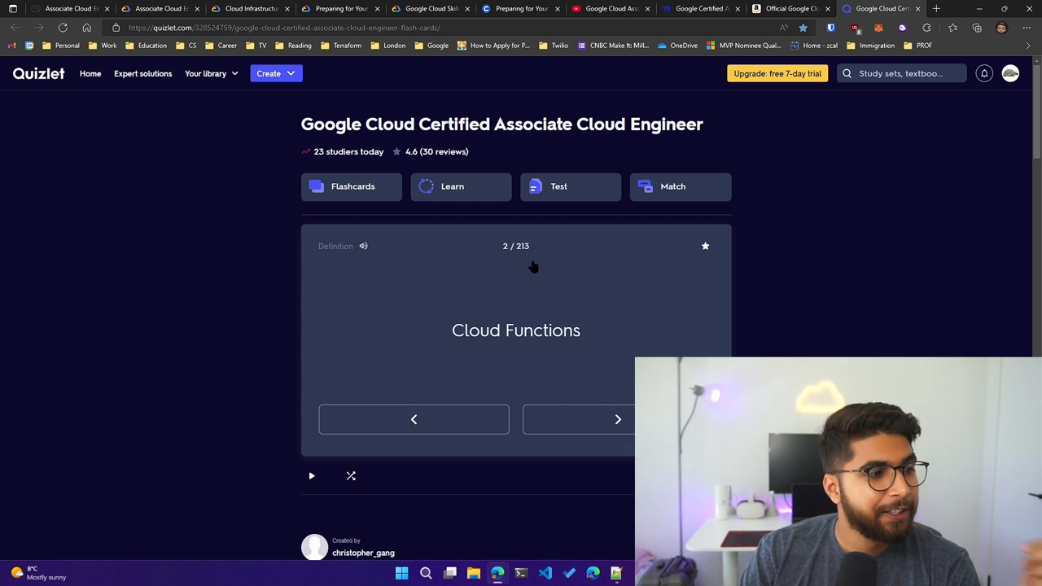
pyautogui.moveTo(611, 271)
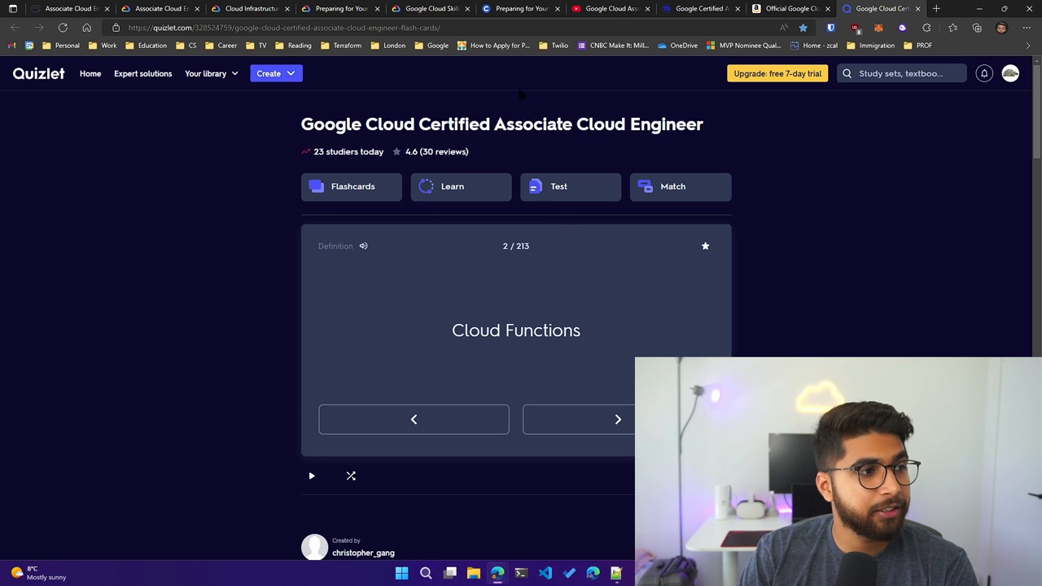
pyautogui.moveTo(568, 163)
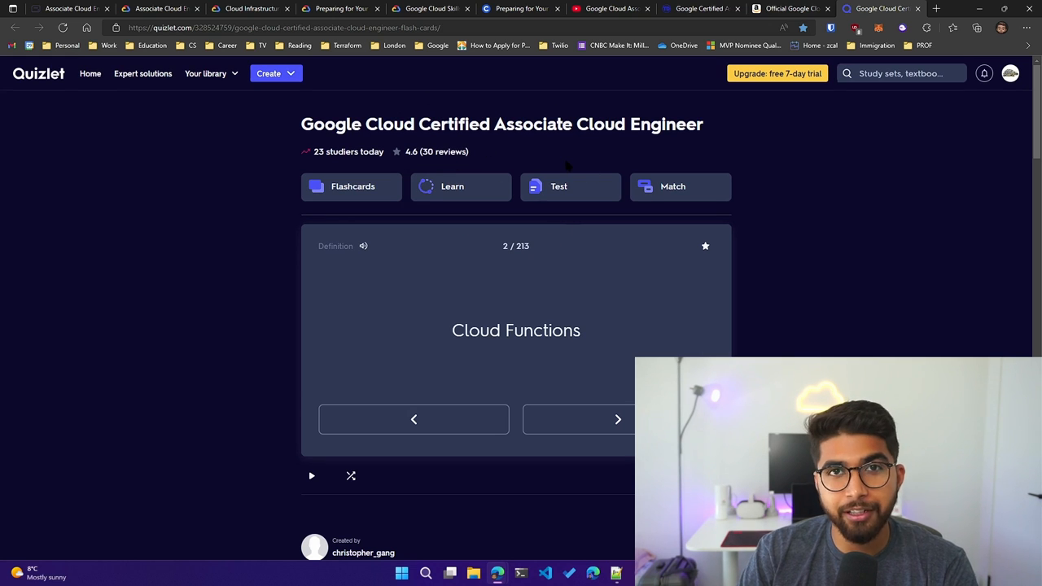
pyautogui.click(618, 418)
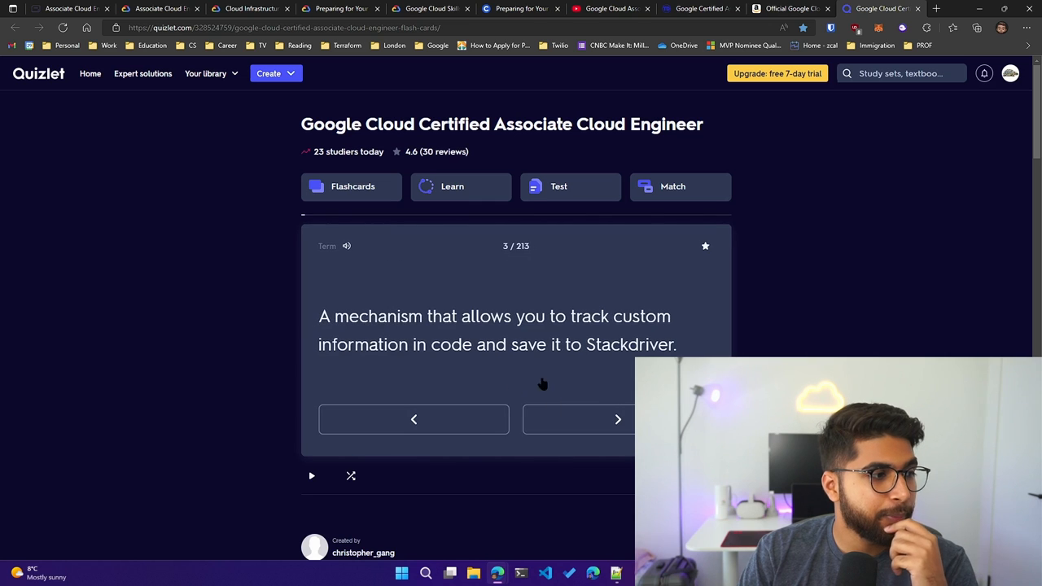
pyautogui.click(618, 420)
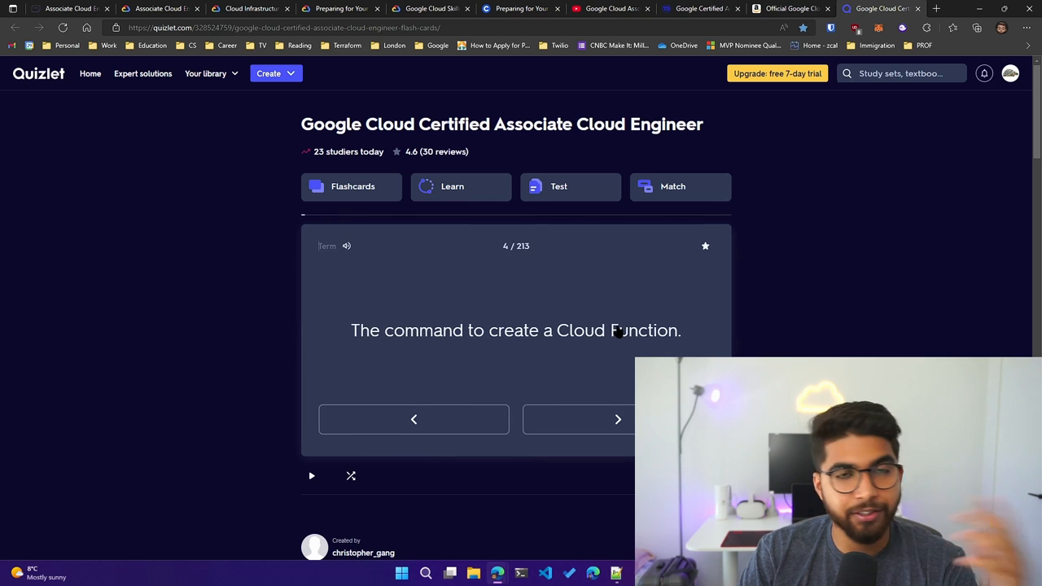
pyautogui.click(515, 330)
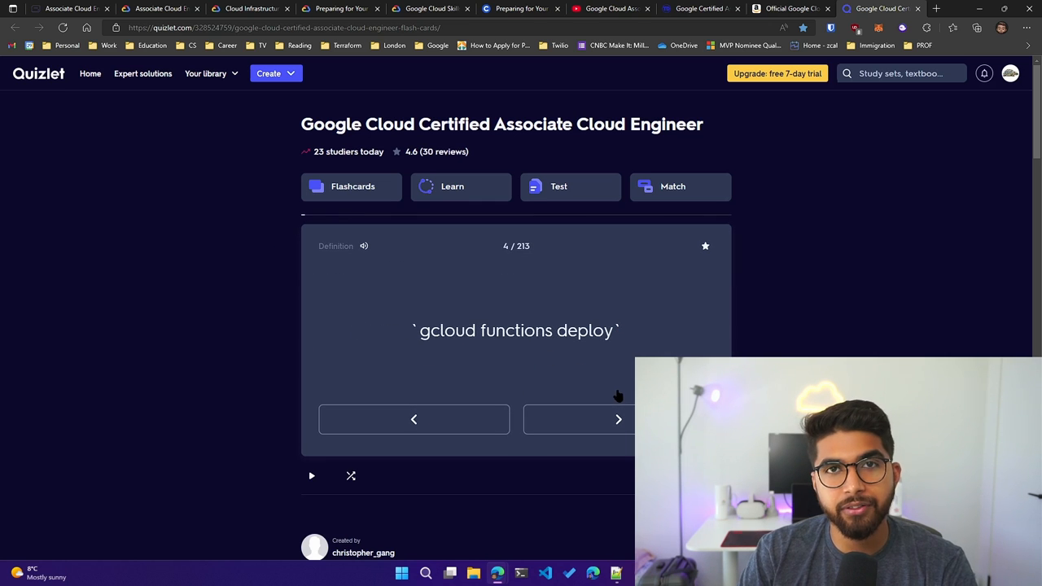
pyautogui.click(619, 419)
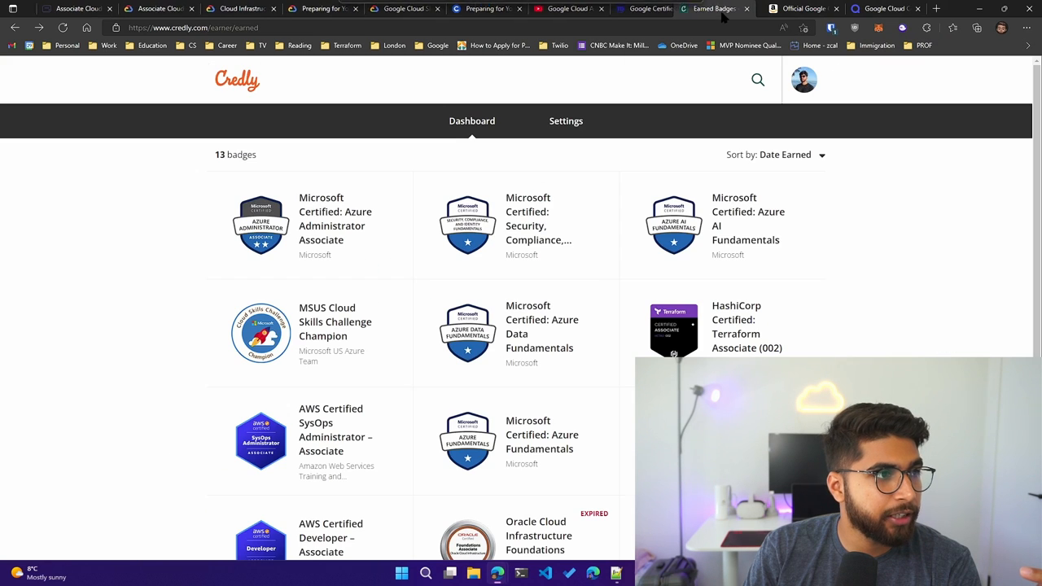
# Scroll the Credly dashboard to reveal more of the 13 badges, including AWS and Oracle.
pyautogui.scroll(-3)
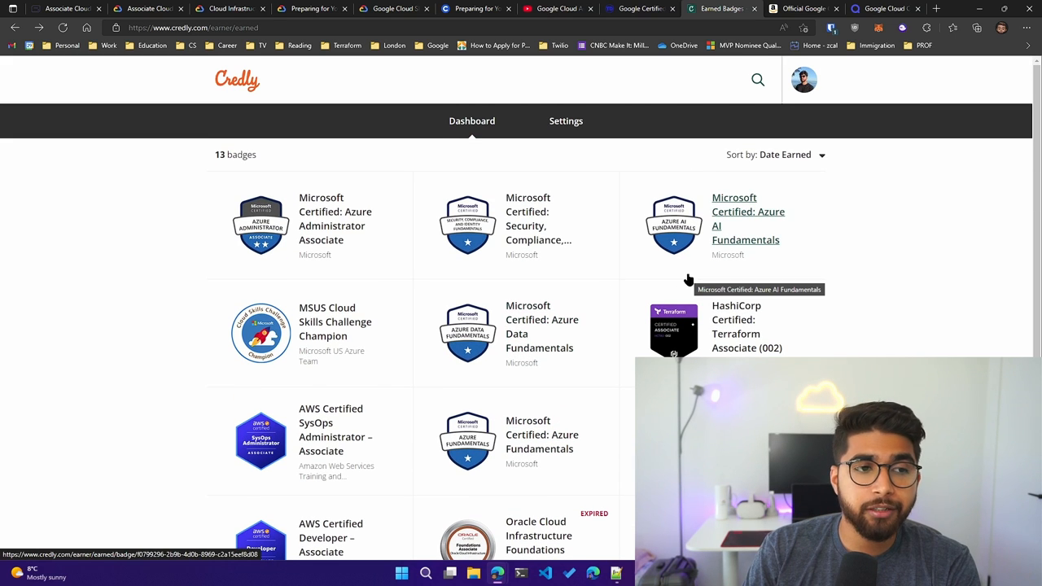
pyautogui.scroll(-3)
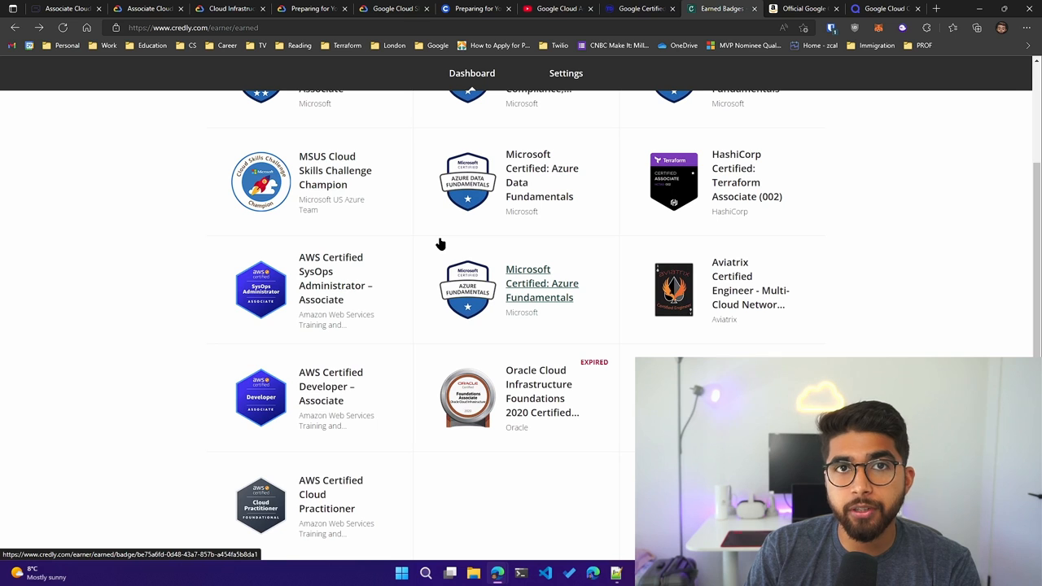